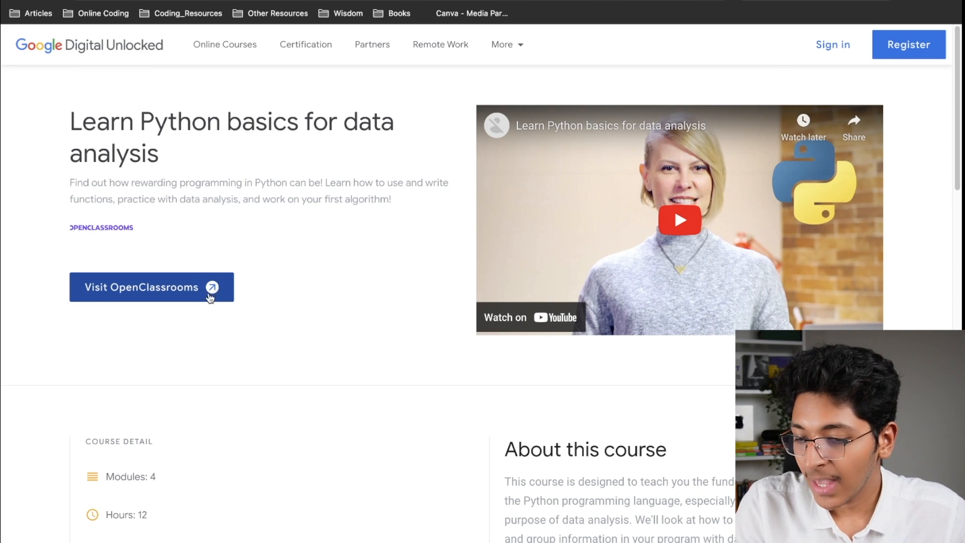
# Open the OpenClassrooms site for the 'Learn Python basics for data analysis' course
pyautogui.click(151, 286)
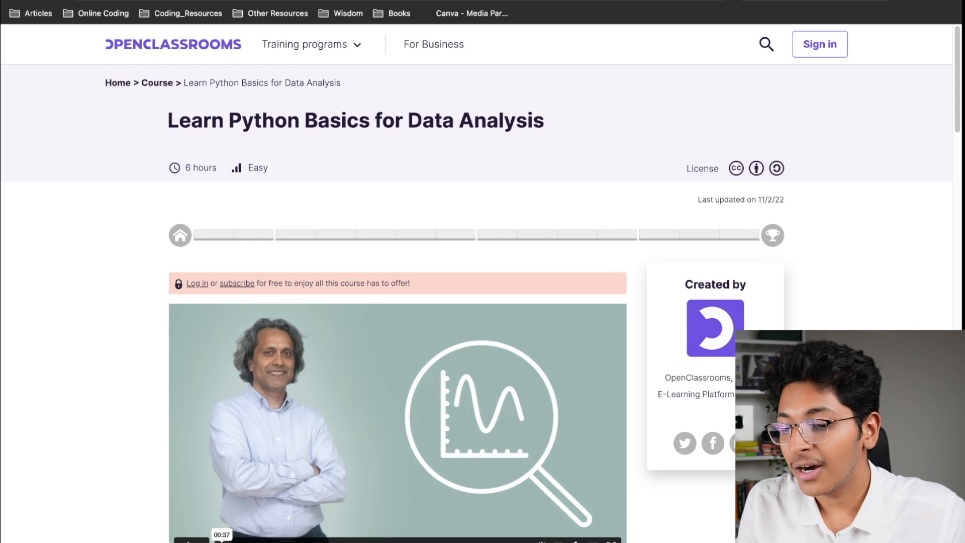
# Scroll through the OpenClassrooms Python course description
pyautogui.scroll(-3)
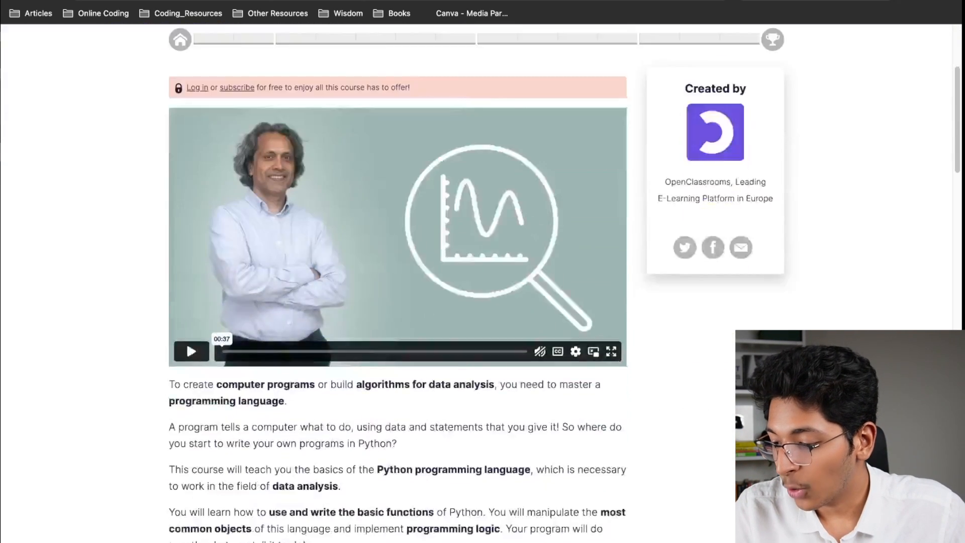
pyautogui.scroll(-3)
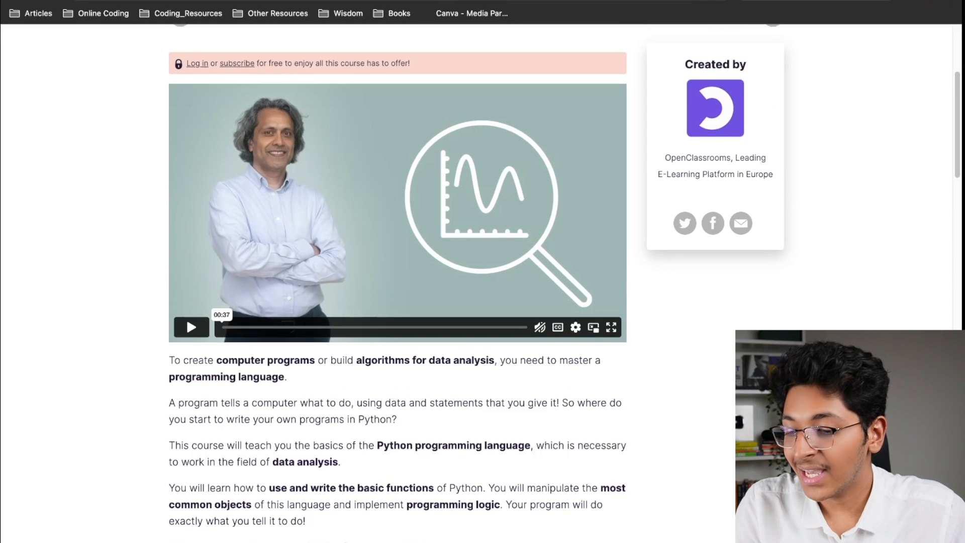
pyautogui.scroll(-3)
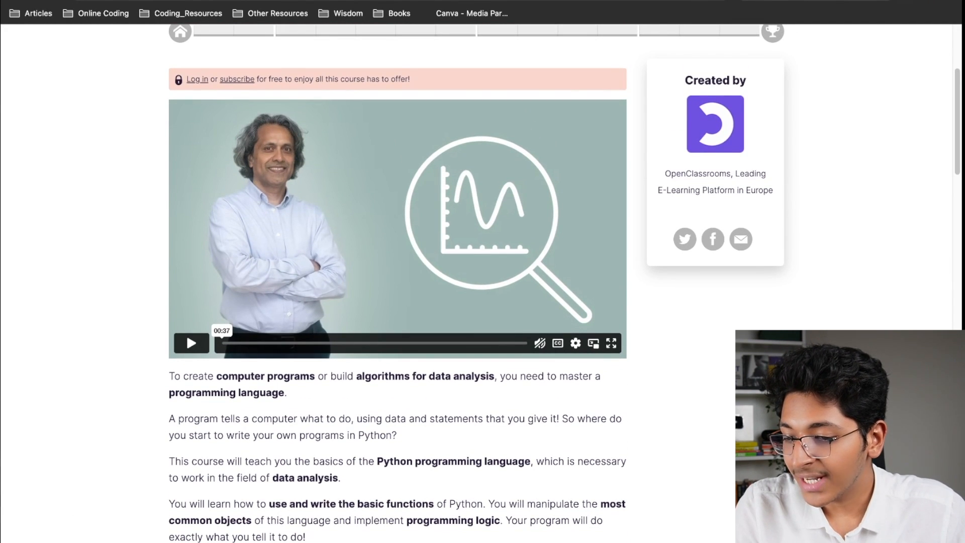
pyautogui.scroll(-3)
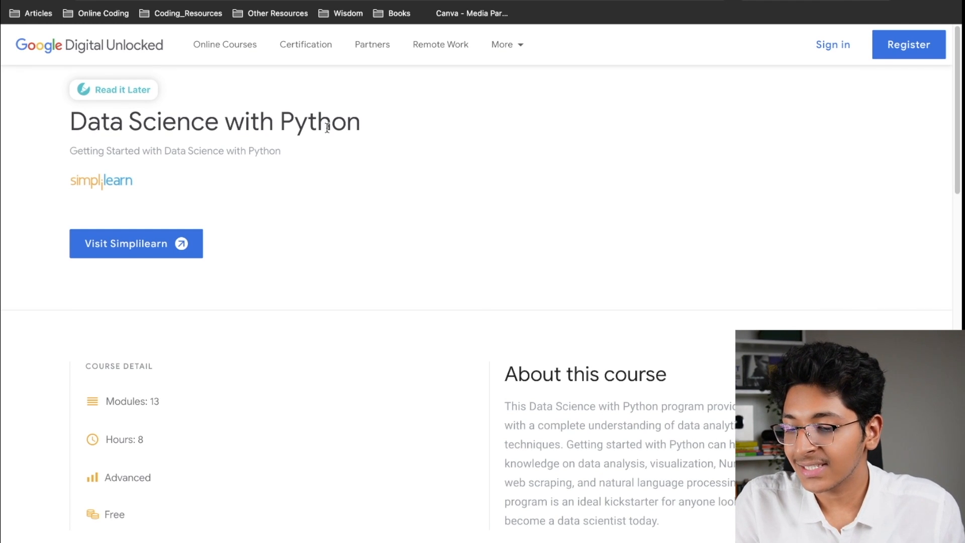
# Review the Data Science with Python details and open the 'Applied Data Science with Python' SkillUp page
pyautogui.click(113, 90)
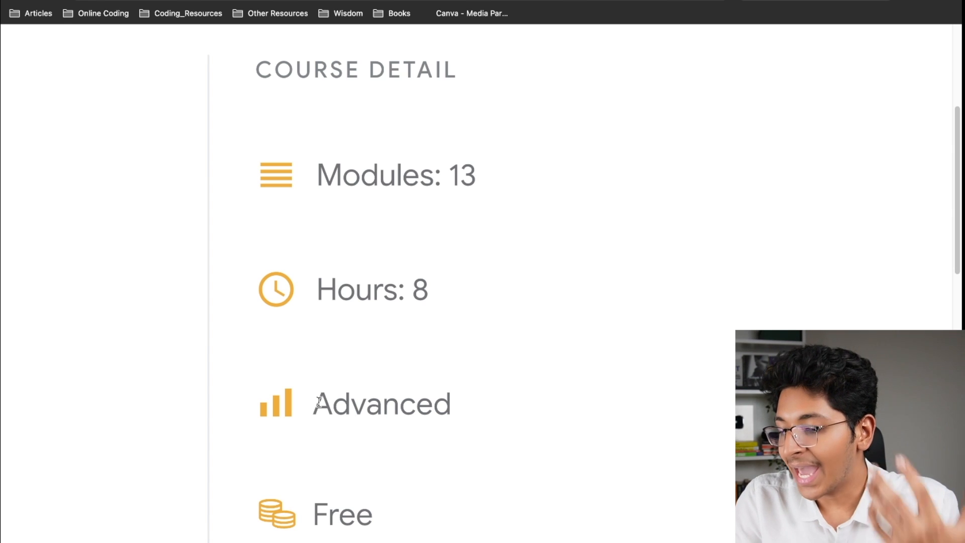
pyautogui.scroll(-3)
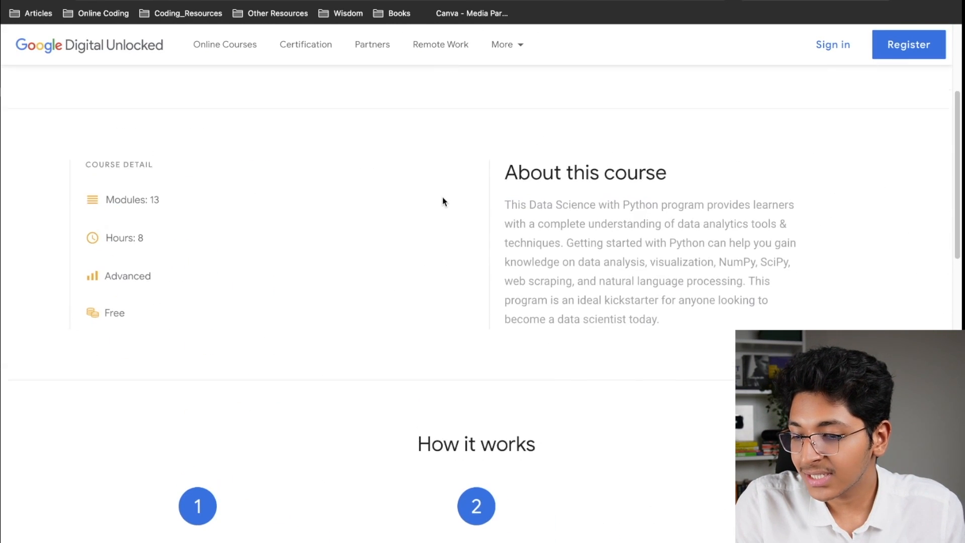
pyautogui.click(471, 13)
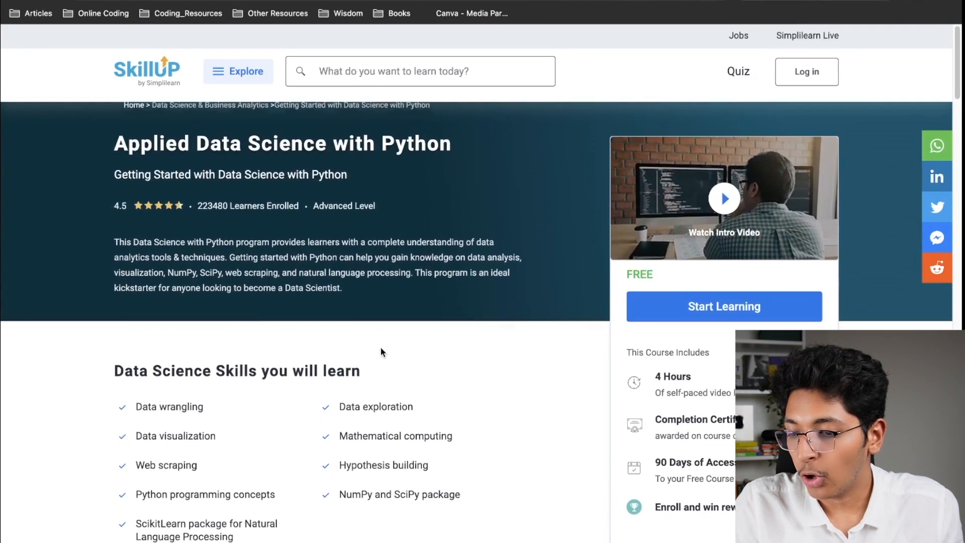
# Scroll down the SkillUp 'Applied Data Science with Python' lesson list
pyautogui.scroll(-3)
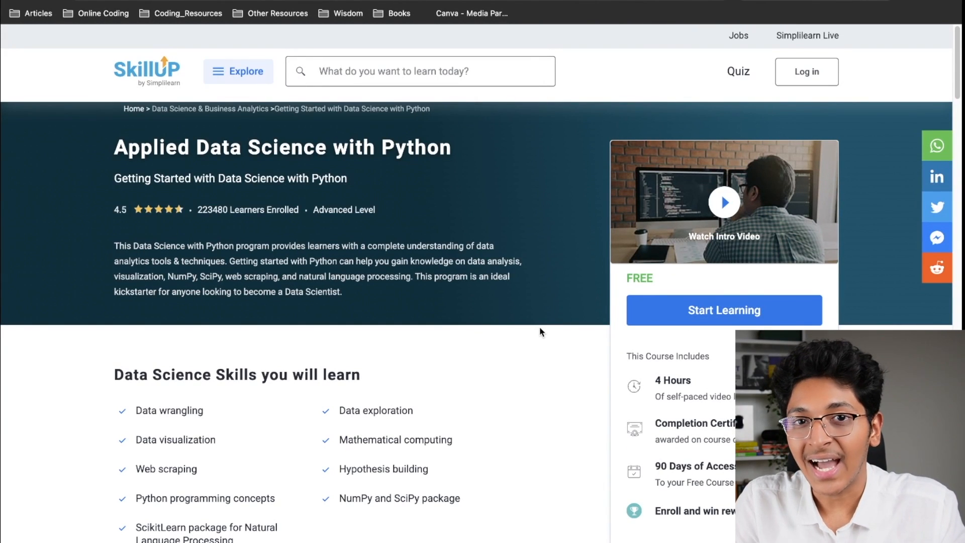
pyautogui.scroll(-3)
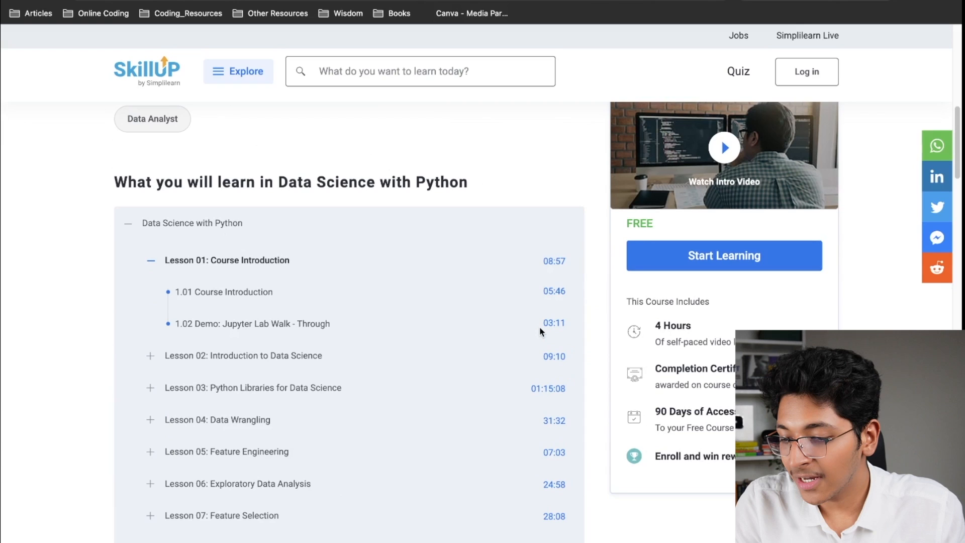
pyautogui.scroll(-3)
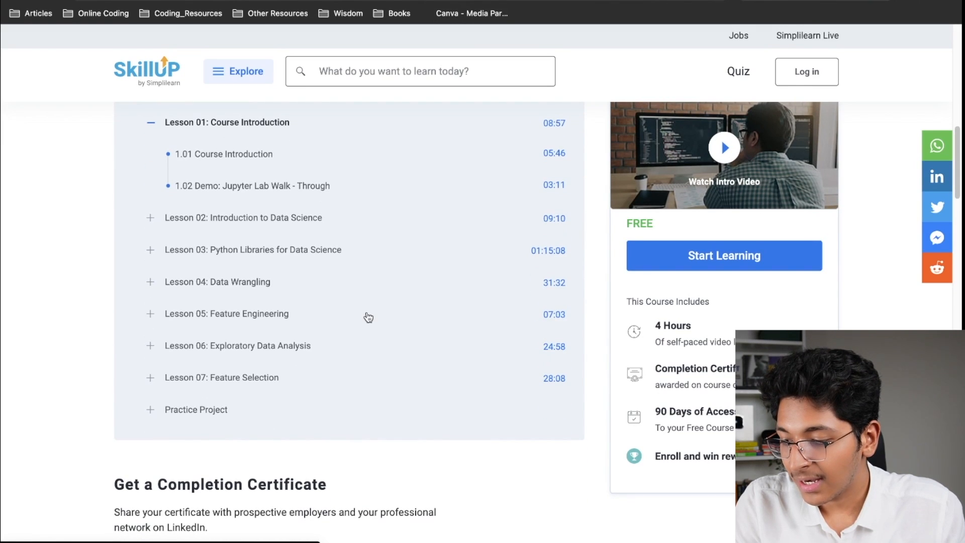
pyautogui.scroll(-3)
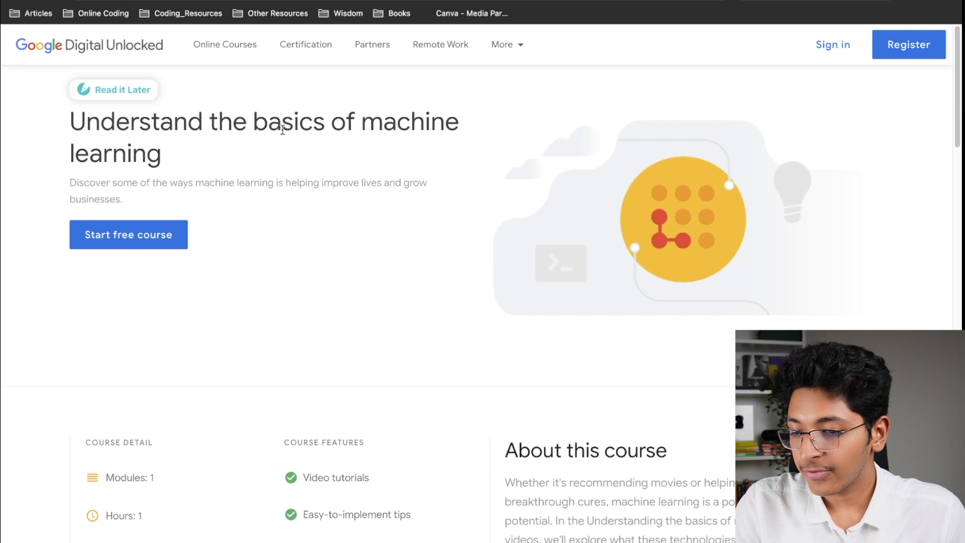
# Scroll down and back up through the machine learning basics course details
pyautogui.scroll(-3)
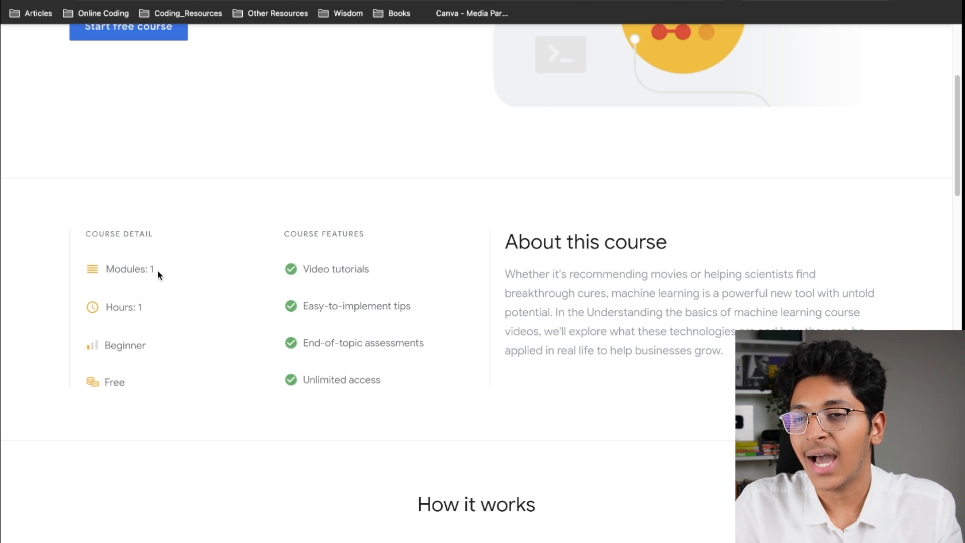
pyautogui.scroll(3)
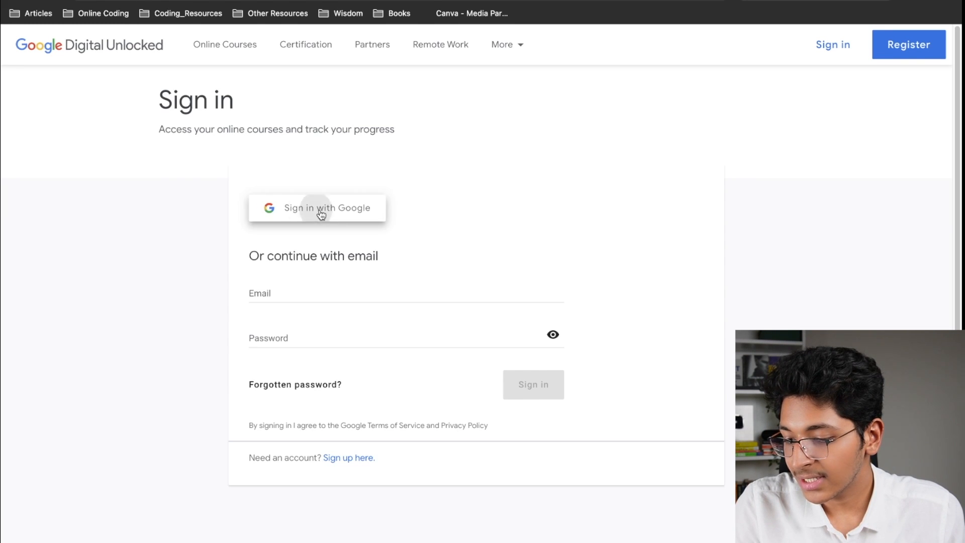
# Sign in with Google, start Intro to machine learning, and expand 'Making sense of a messy world'
pyautogui.click(317, 207)
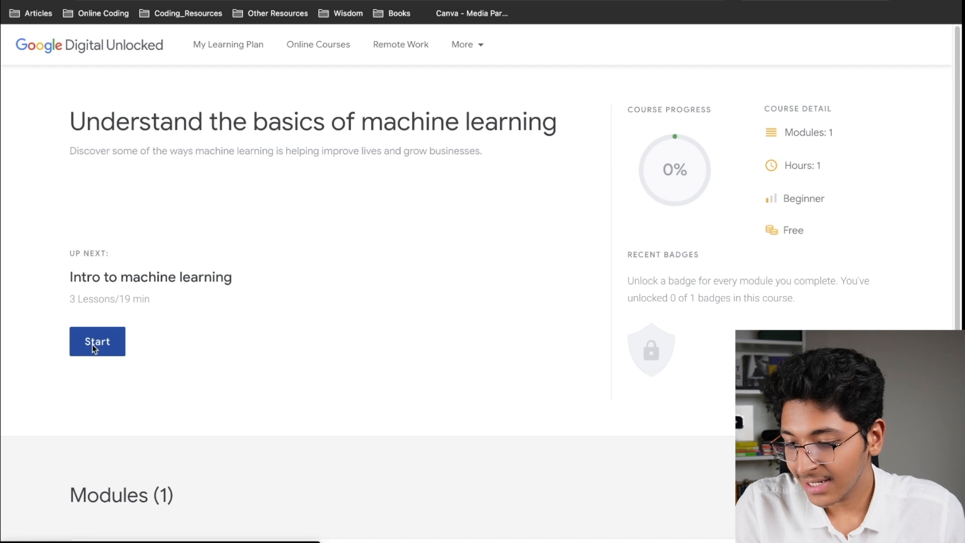
pyautogui.click(96, 342)
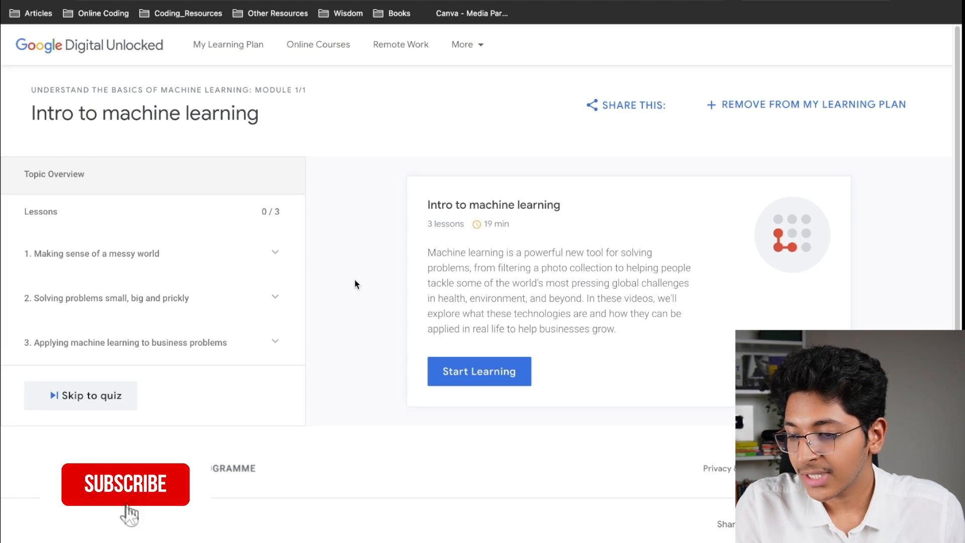
pyautogui.click(92, 253)
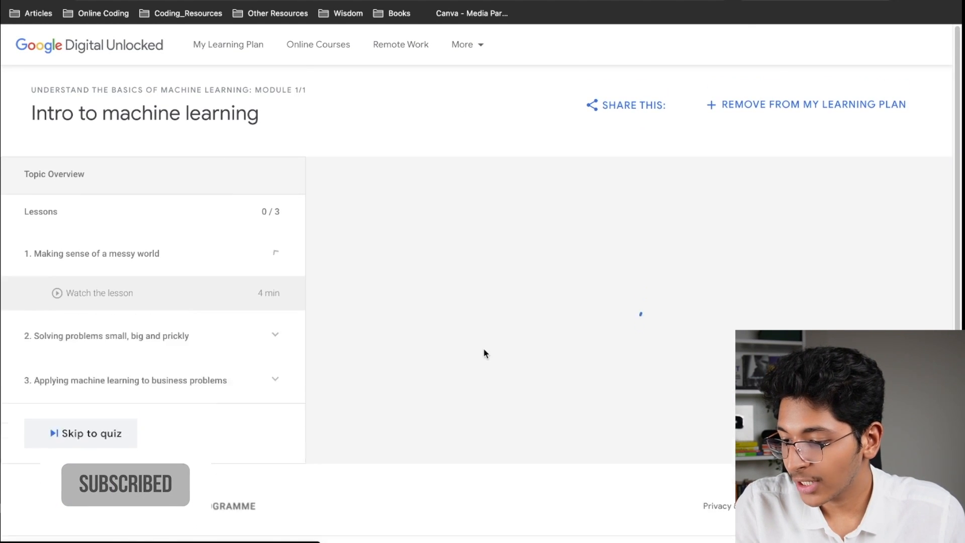
pyautogui.click(98, 292)
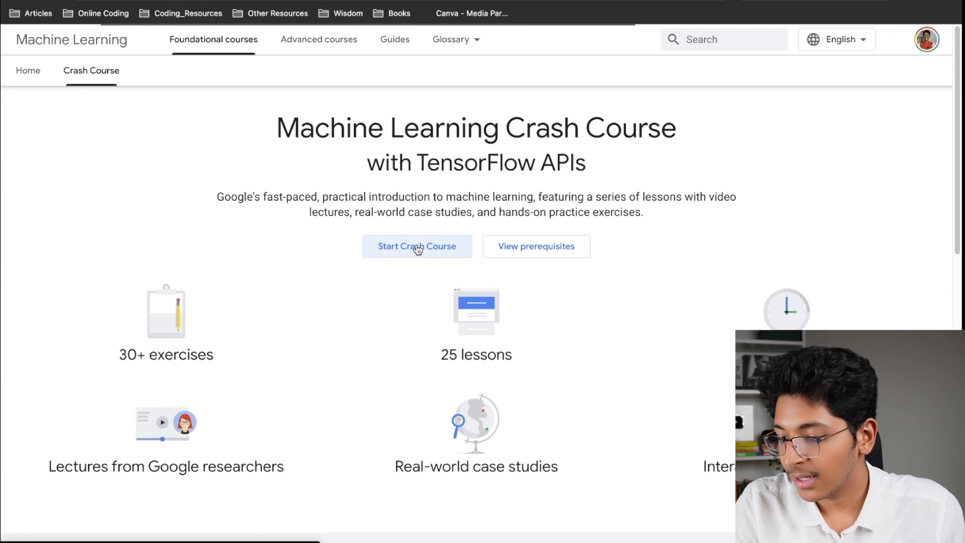
# Start the Crash Course and scroll the ML Concepts sidebar from Introduction to ML to Embeddings
pyautogui.click(417, 247)
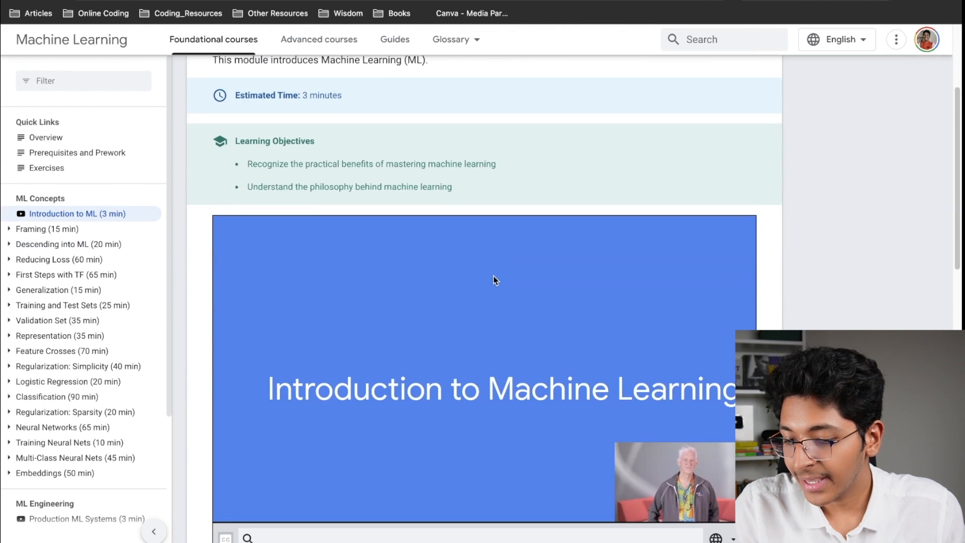
pyautogui.scroll(-3)
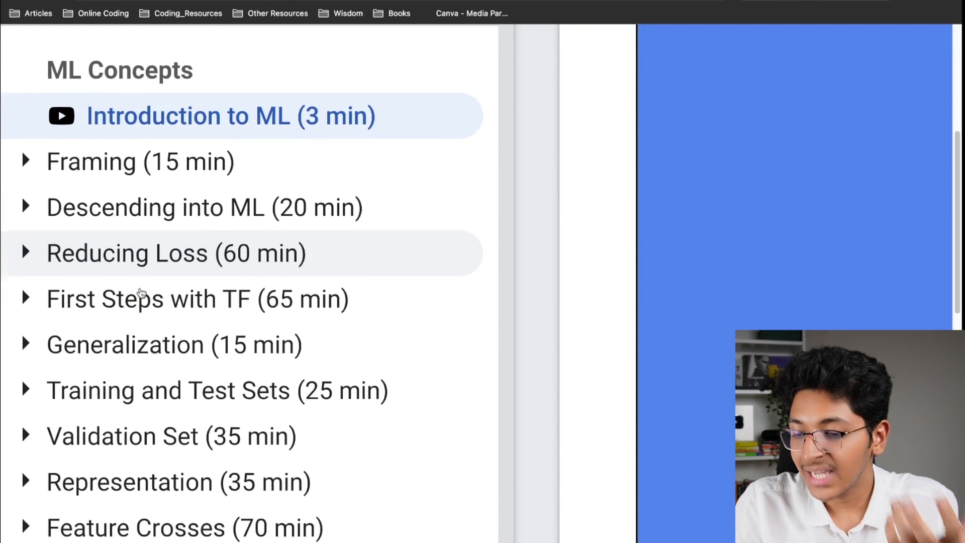
pyautogui.scroll(-3)
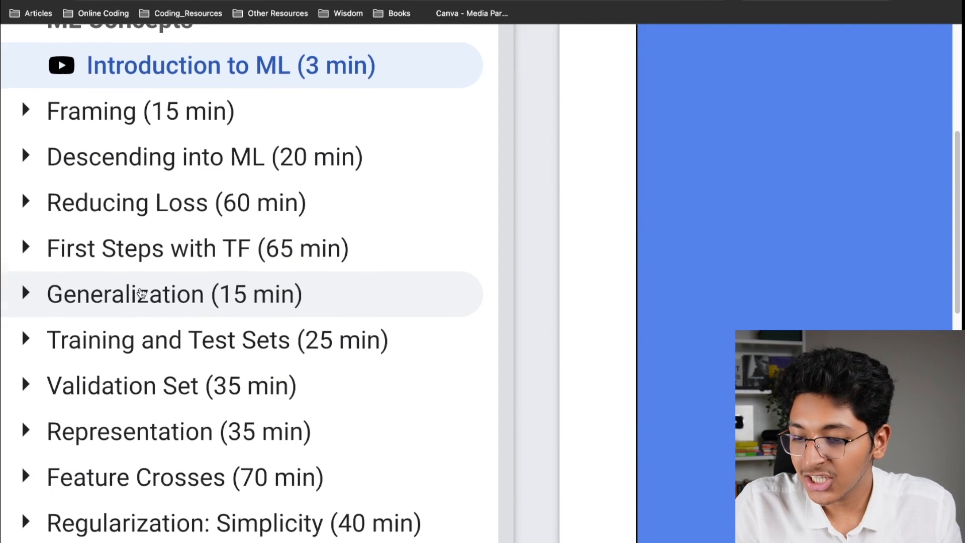
pyautogui.scroll(-3)
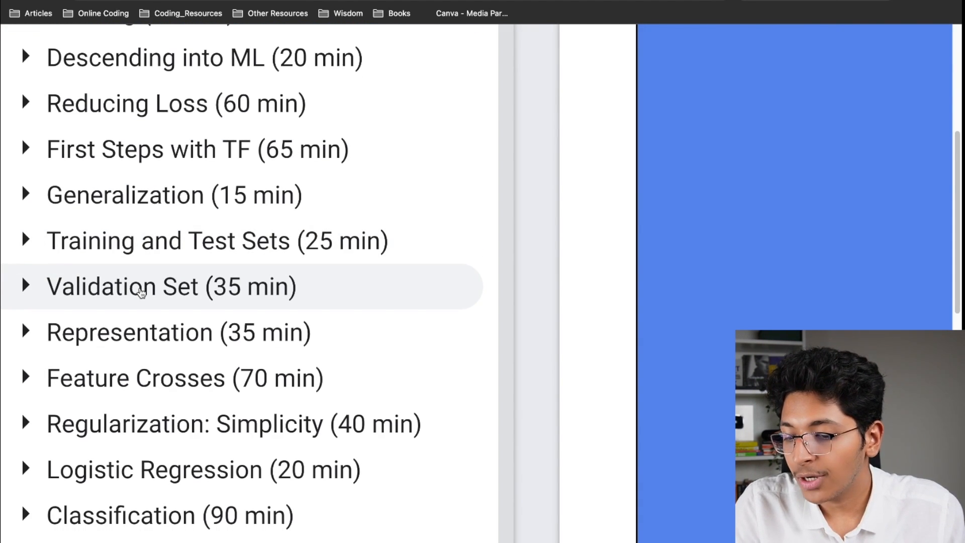
pyautogui.scroll(-3)
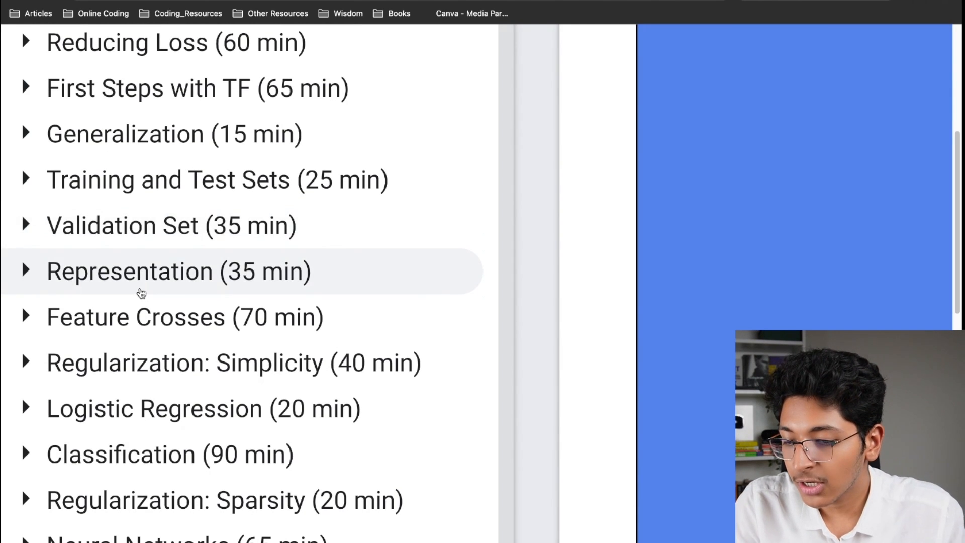
pyautogui.scroll(-3)
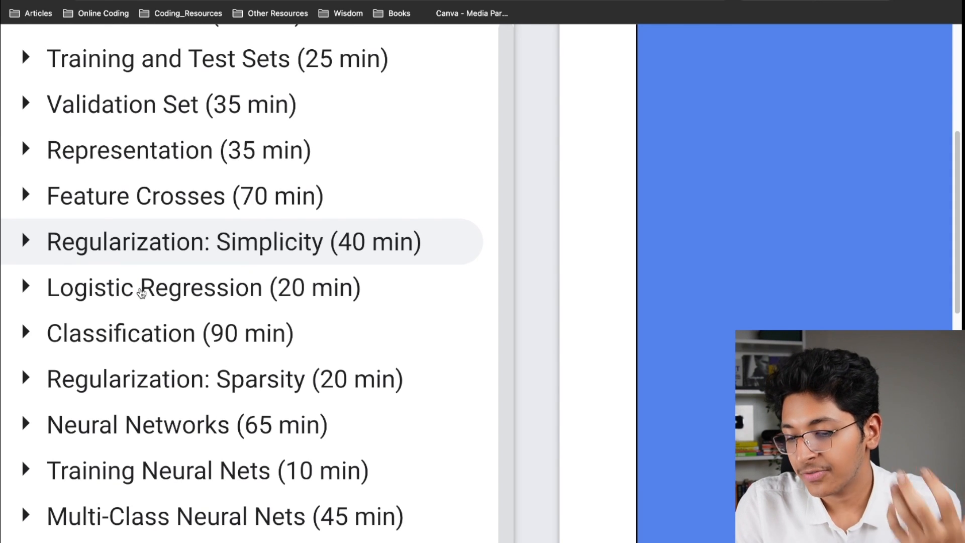
pyautogui.scroll(-3)
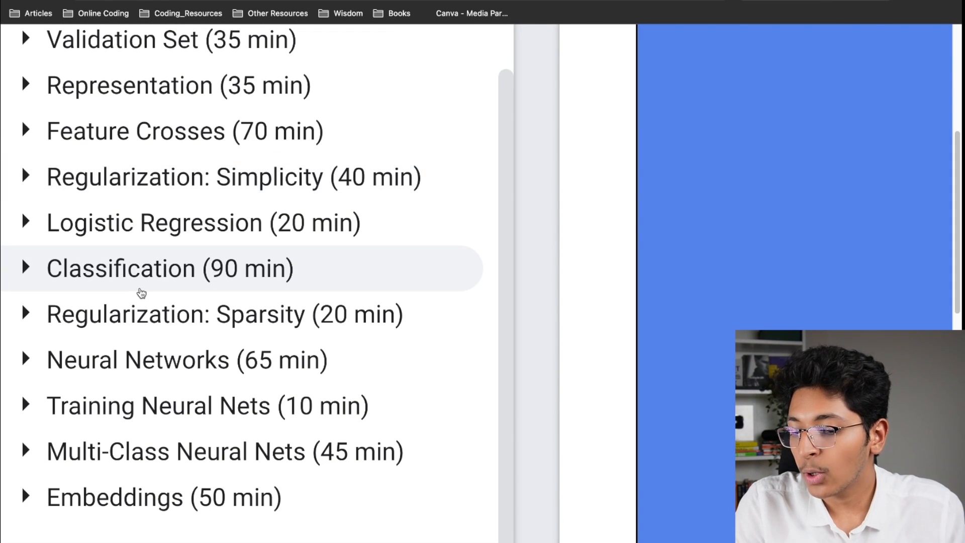